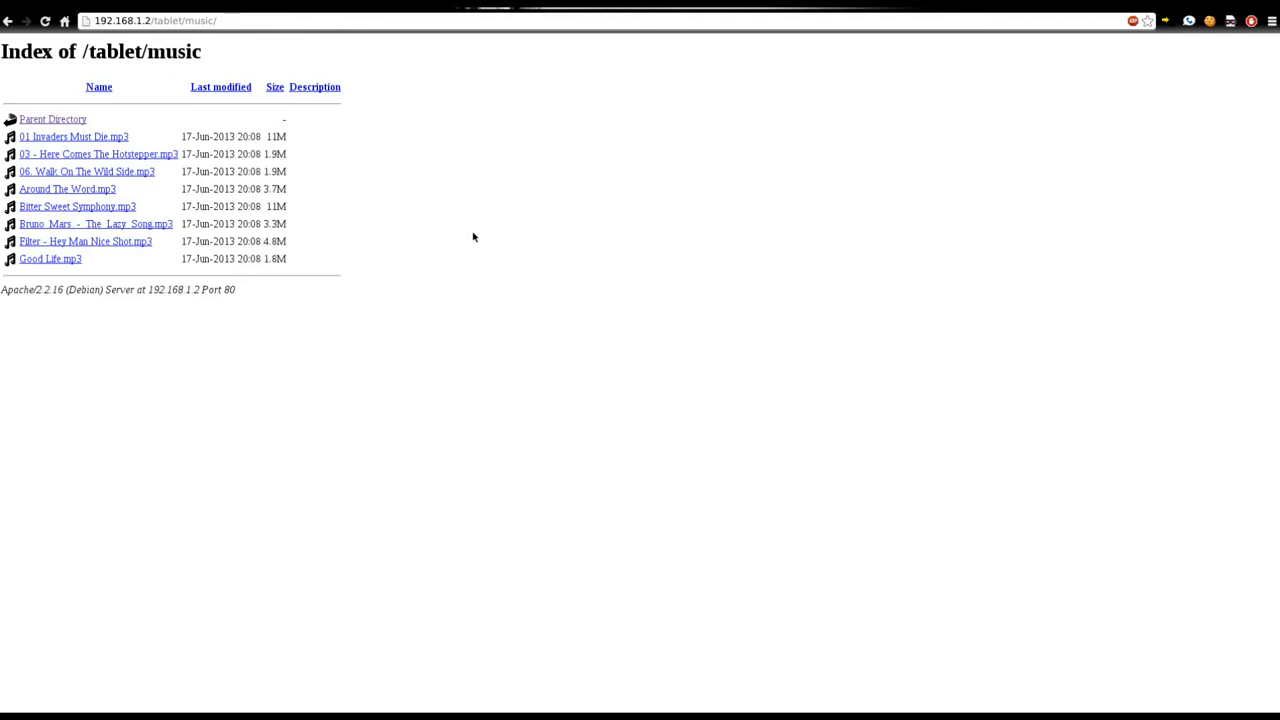
mouse_move(436, 236)
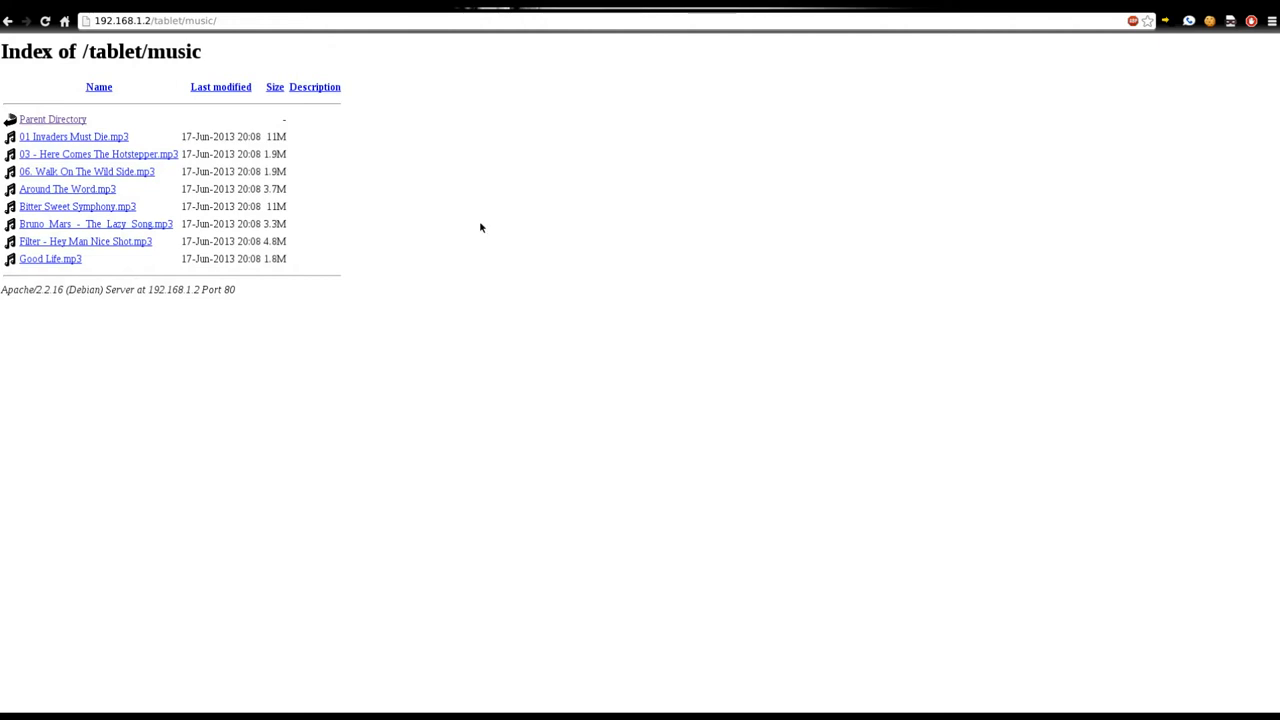
mouse_move(396, 216)
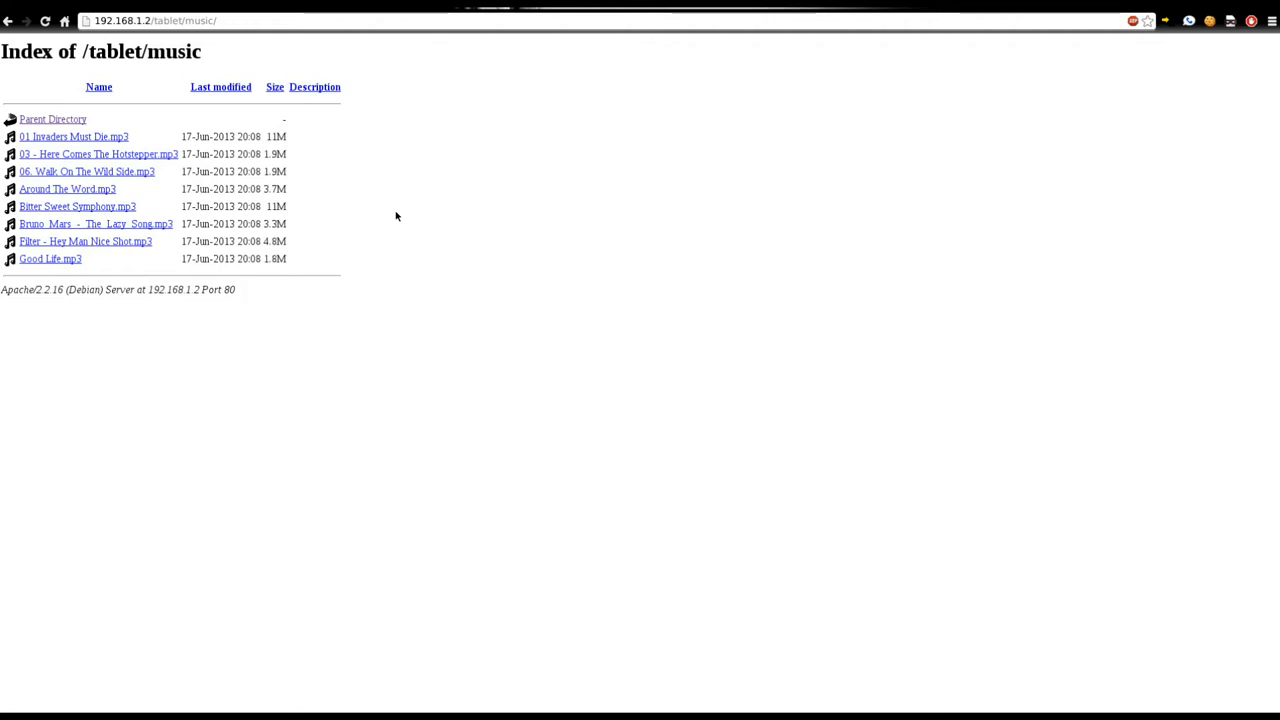
mouse_move(424, 216)
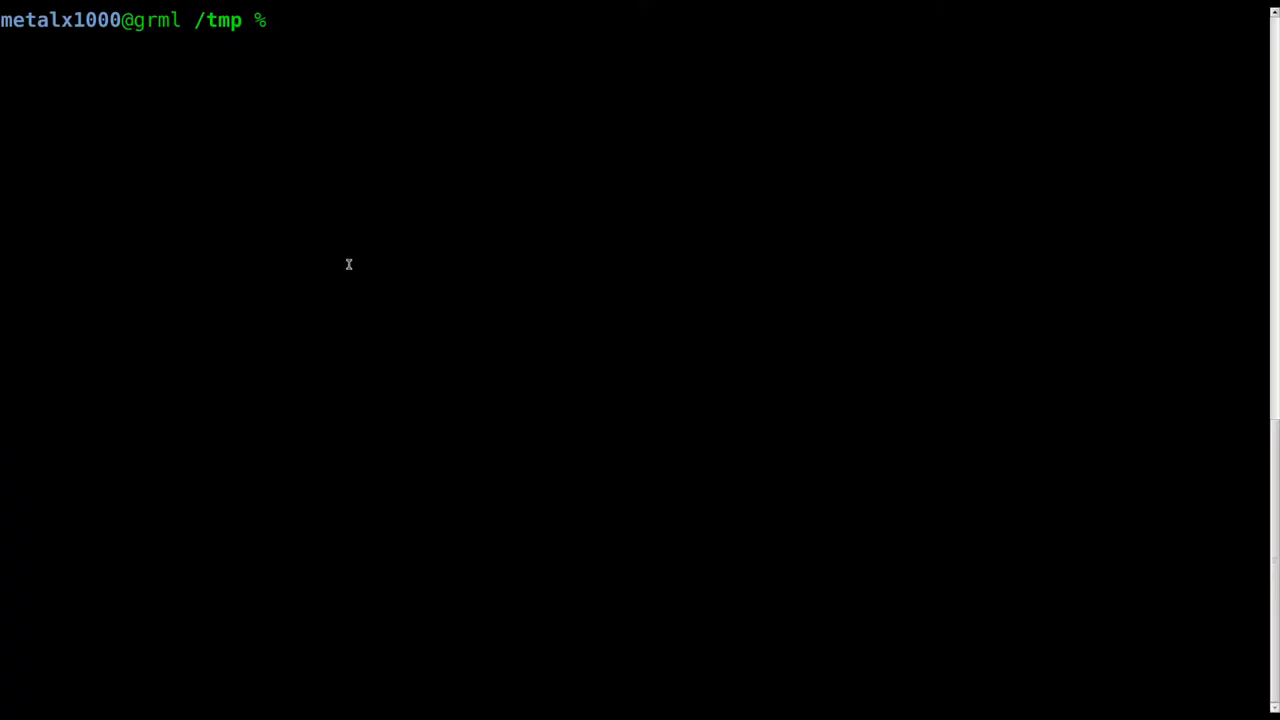
Step: Print music.m3u with cat, listing the eight /tablet/music MP3 URLs on the local server
text(cat music.m3u)
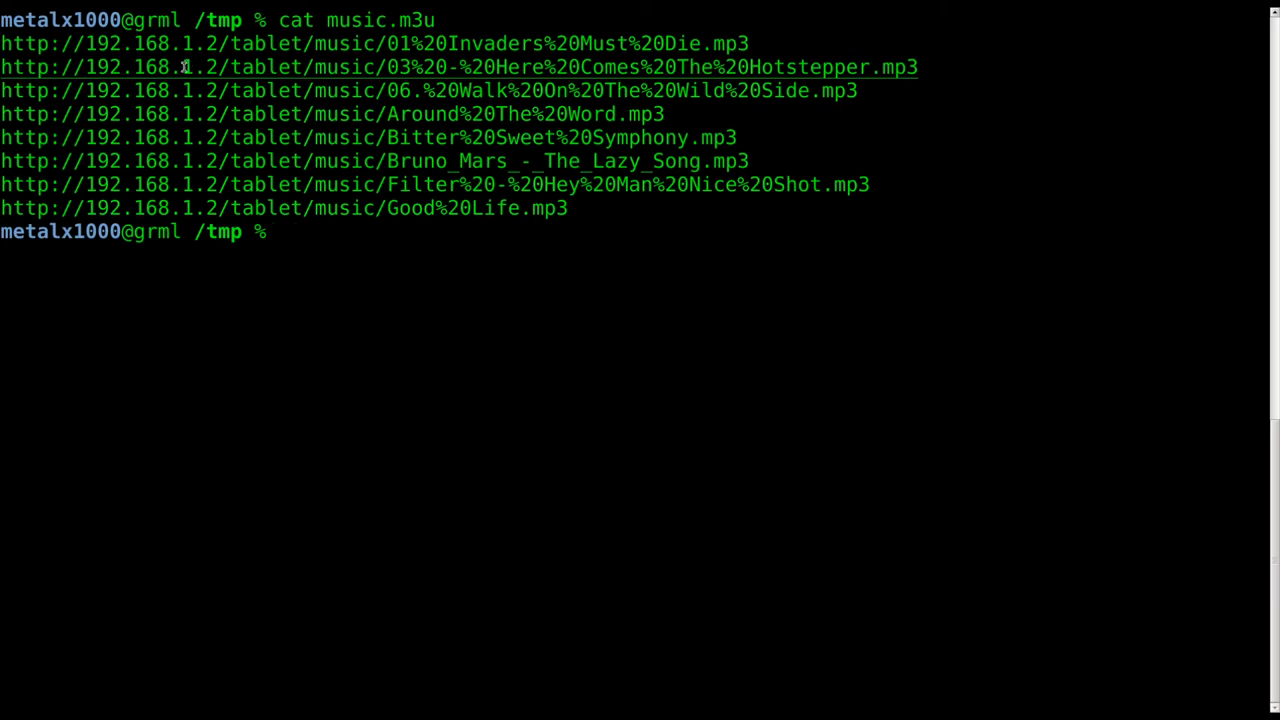
mouse_move(356, 332)
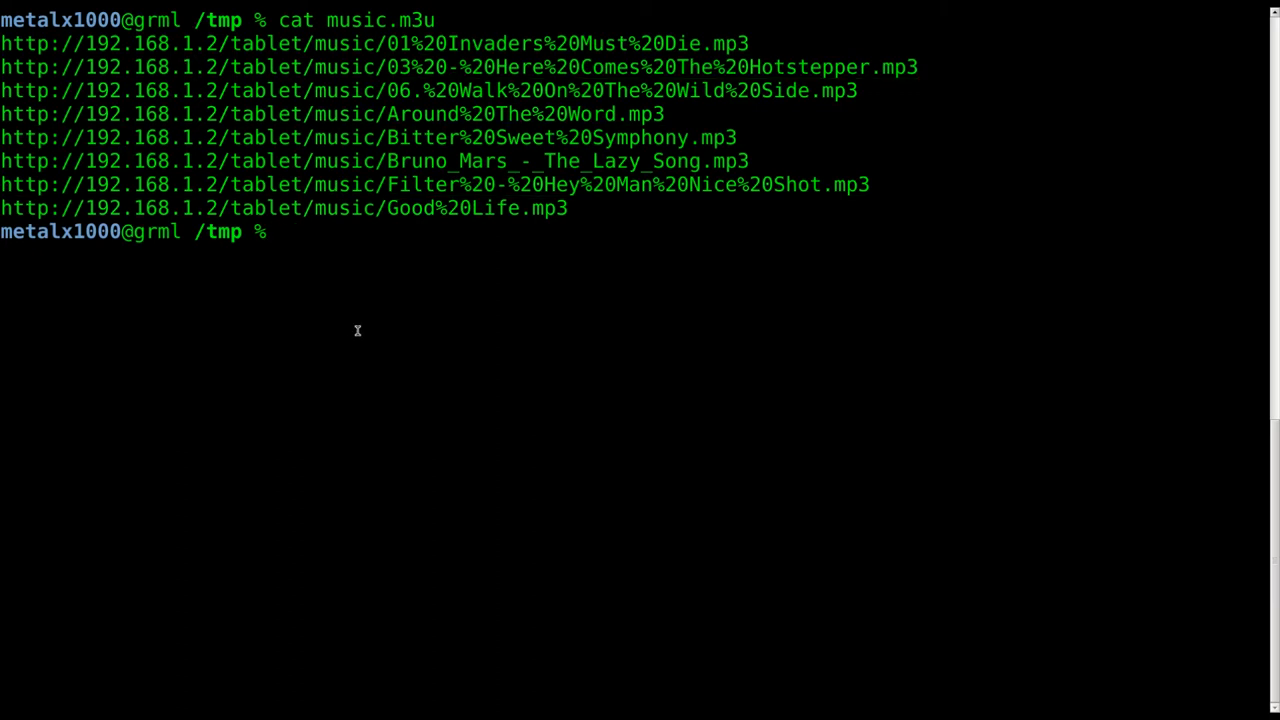
Step: Stream music.m3u from the 192.168.1.2 server with mplayer -playlist until it reaches end of file
text(mplayer)
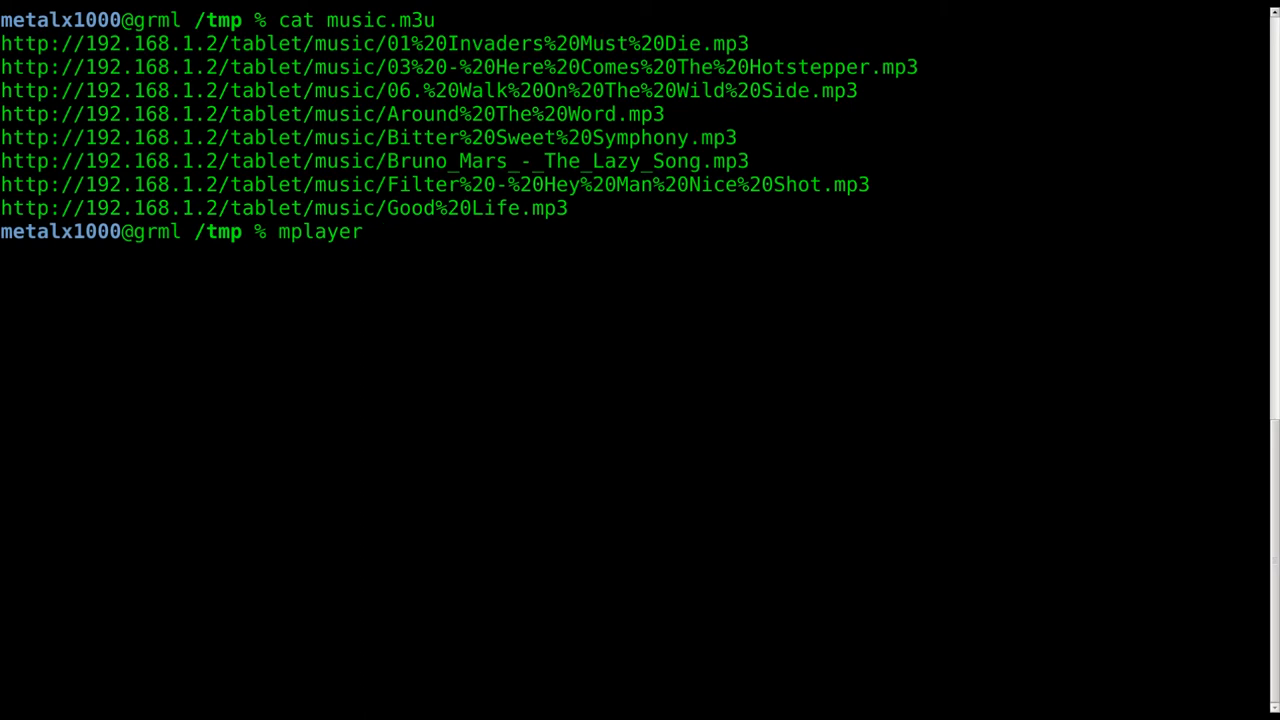
text(-[laylist)
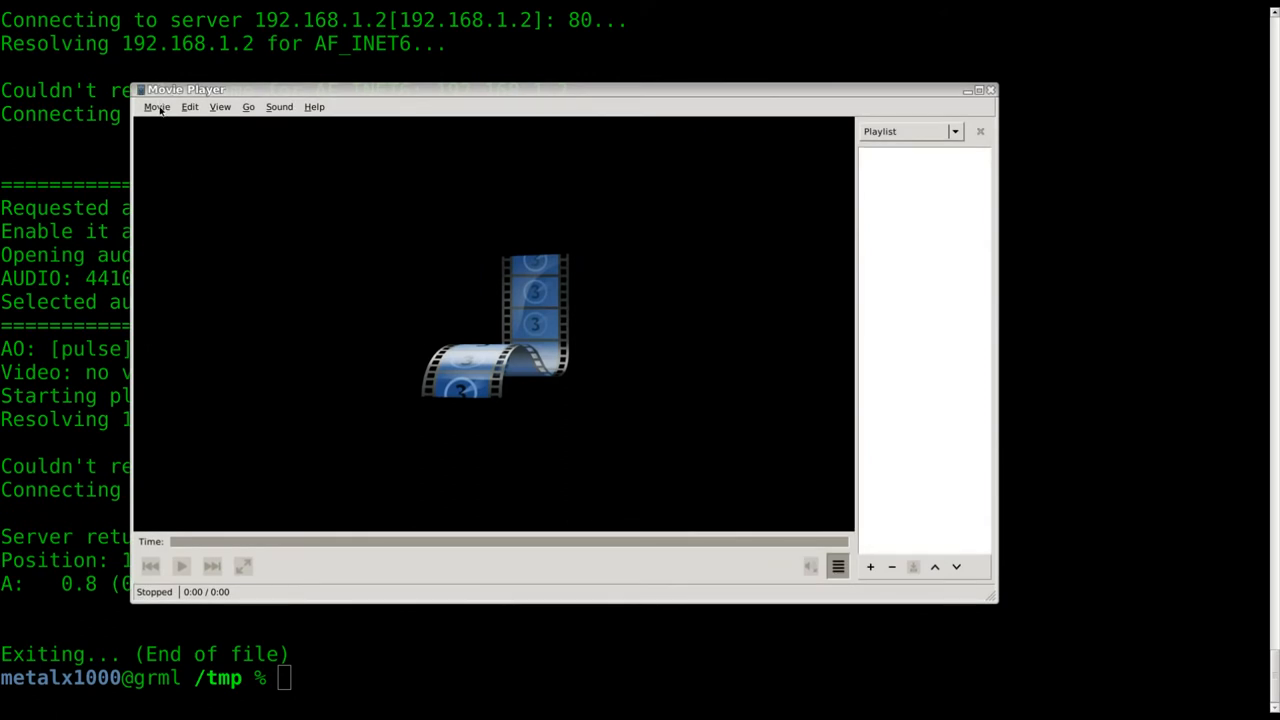
Step: Add music.m3u to Totem so its eight tracks load and the first Prodigy track starts
click(156, 108)
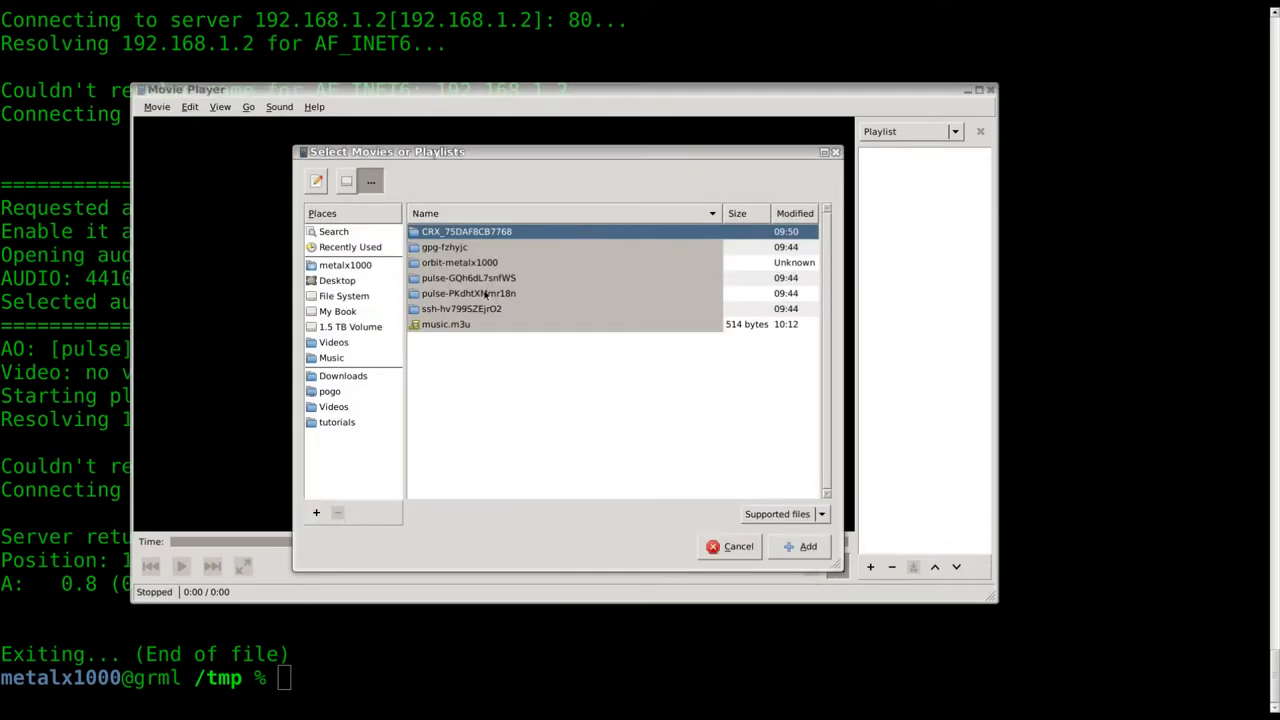
click(446, 324)
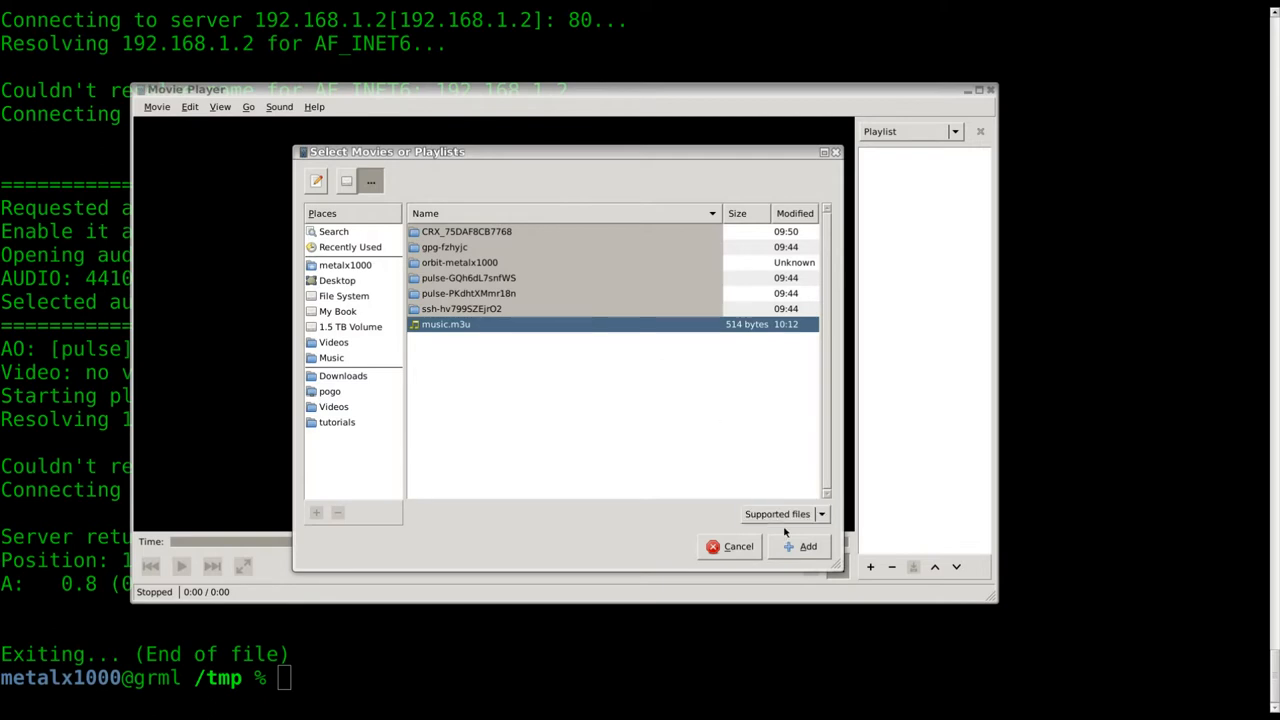
click(808, 546)
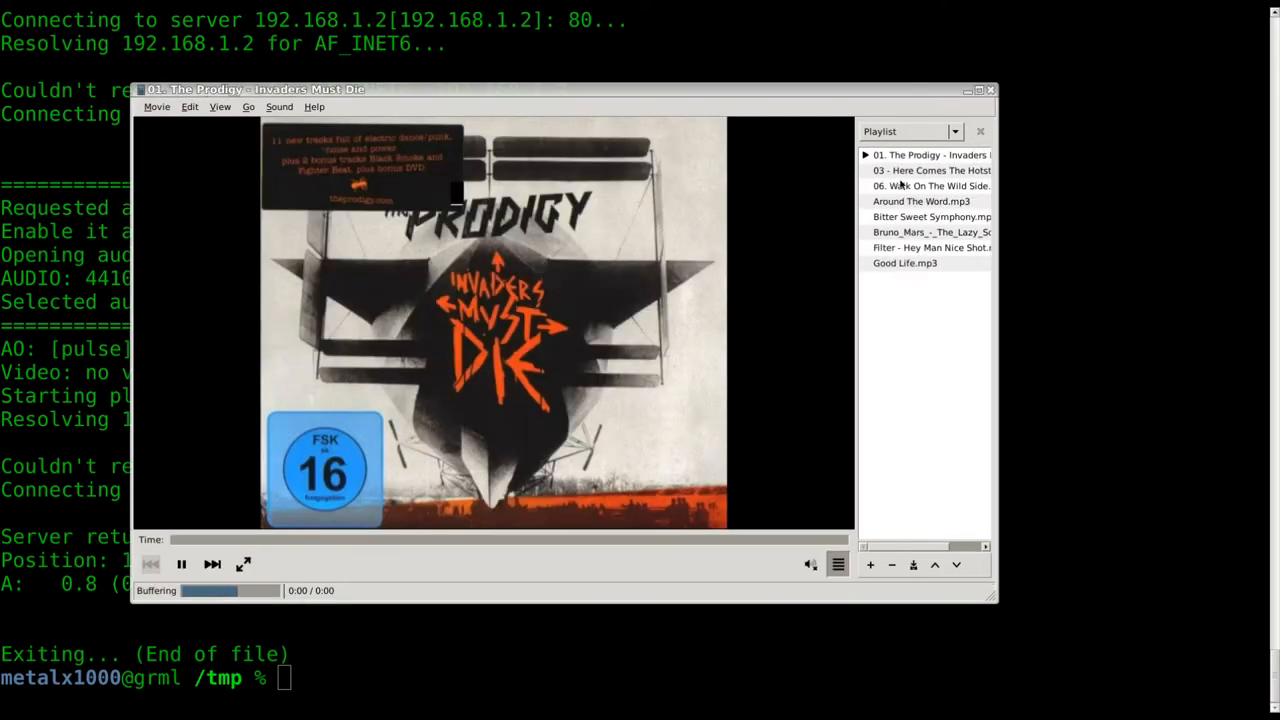
mouse_move(452, 324)
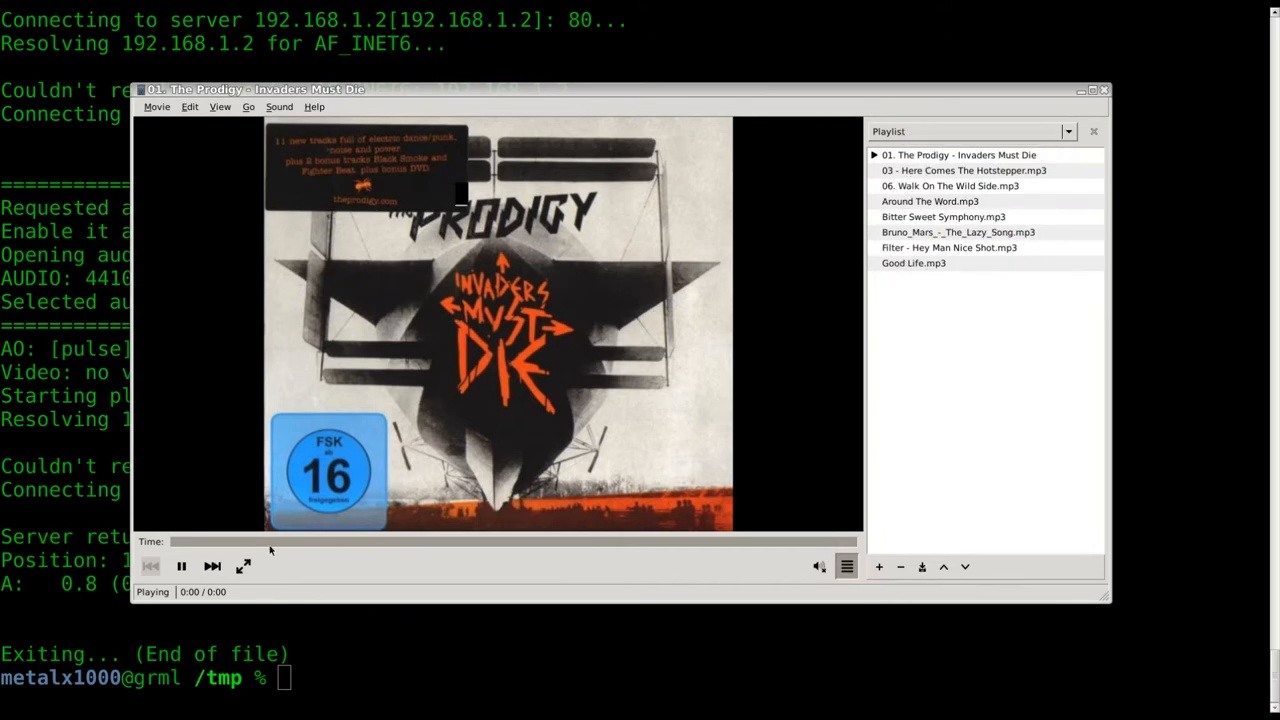
Step: Skip four tracks to The Verve - Bitter Sweet Symphony, pause it, and close Totem
click(212, 564)
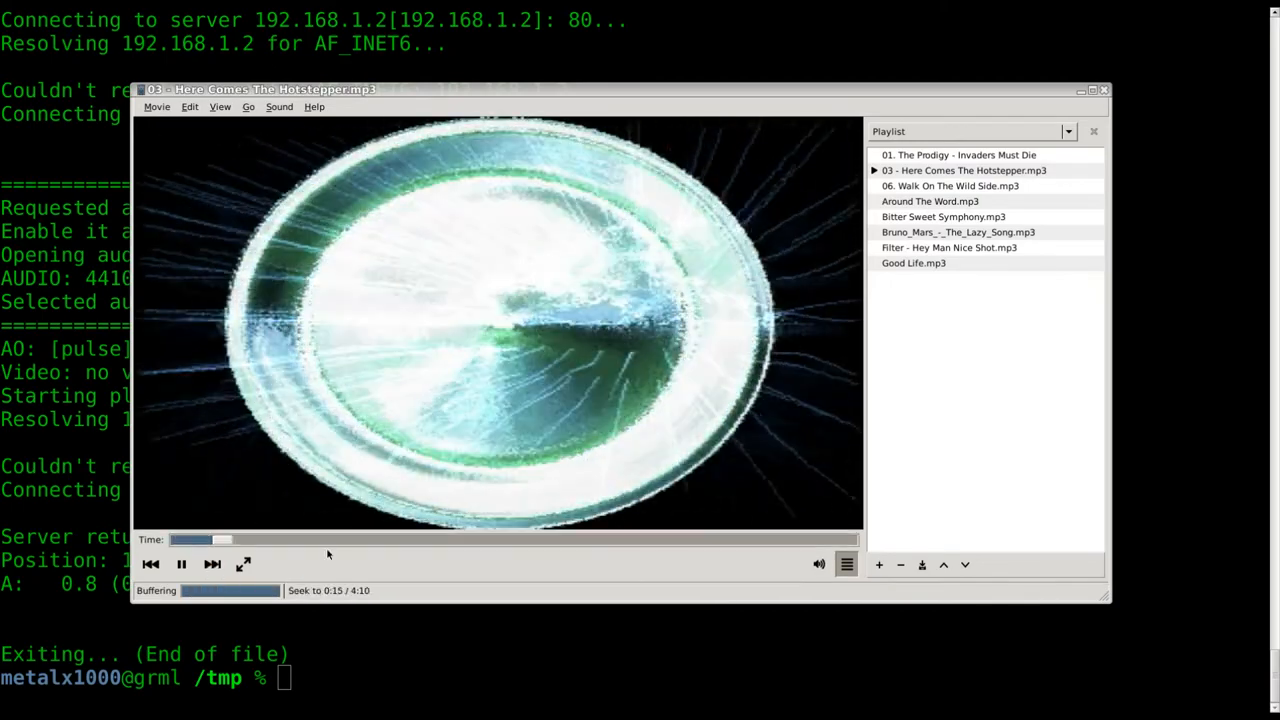
click(212, 564)
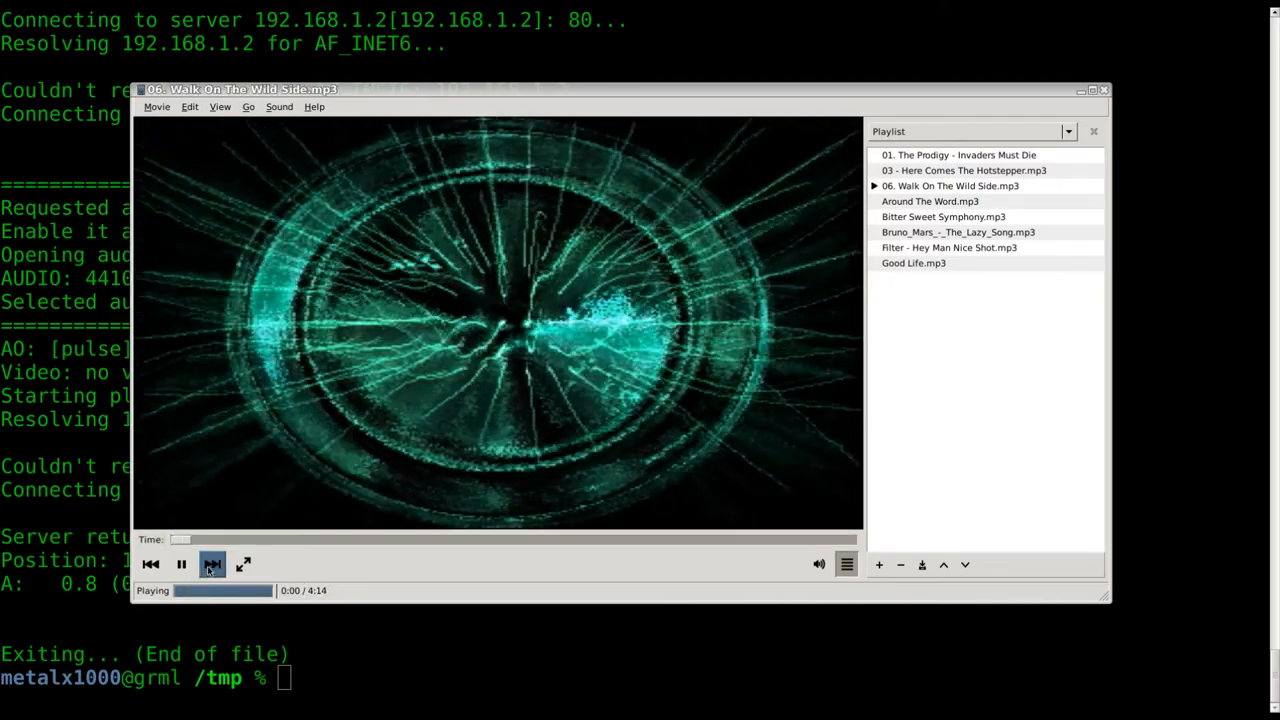
click(212, 564)
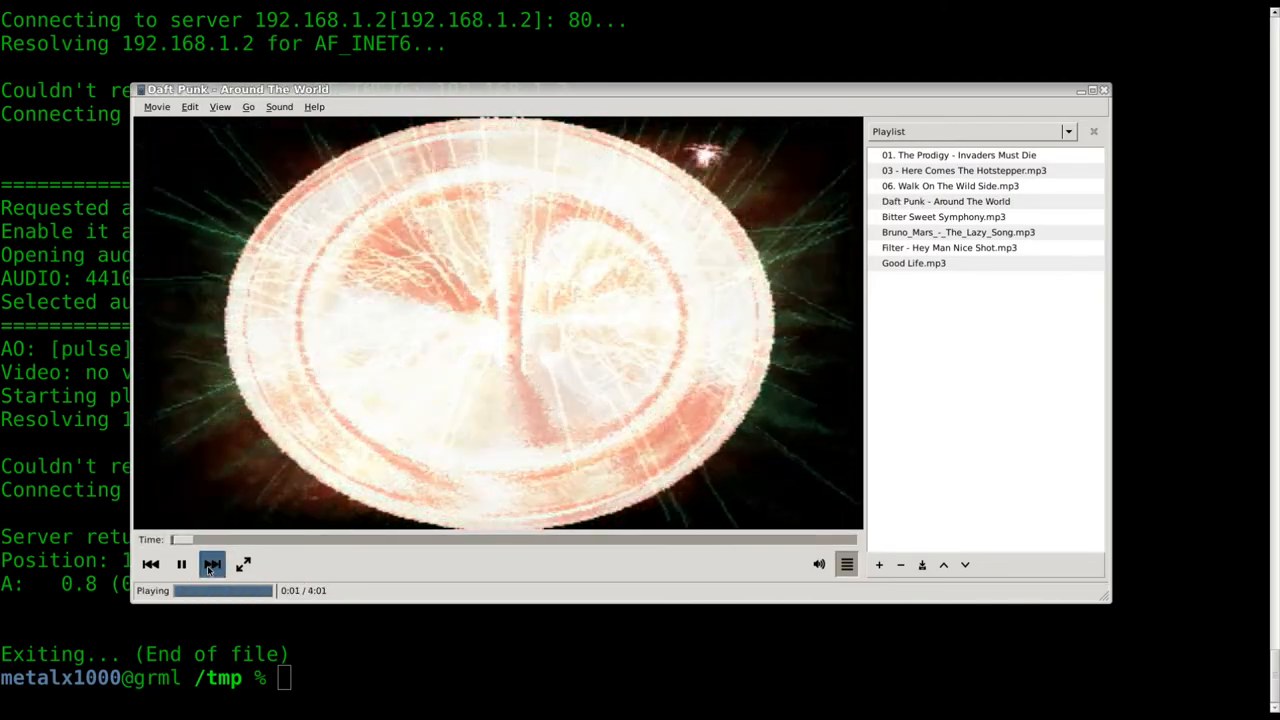
click(212, 564)
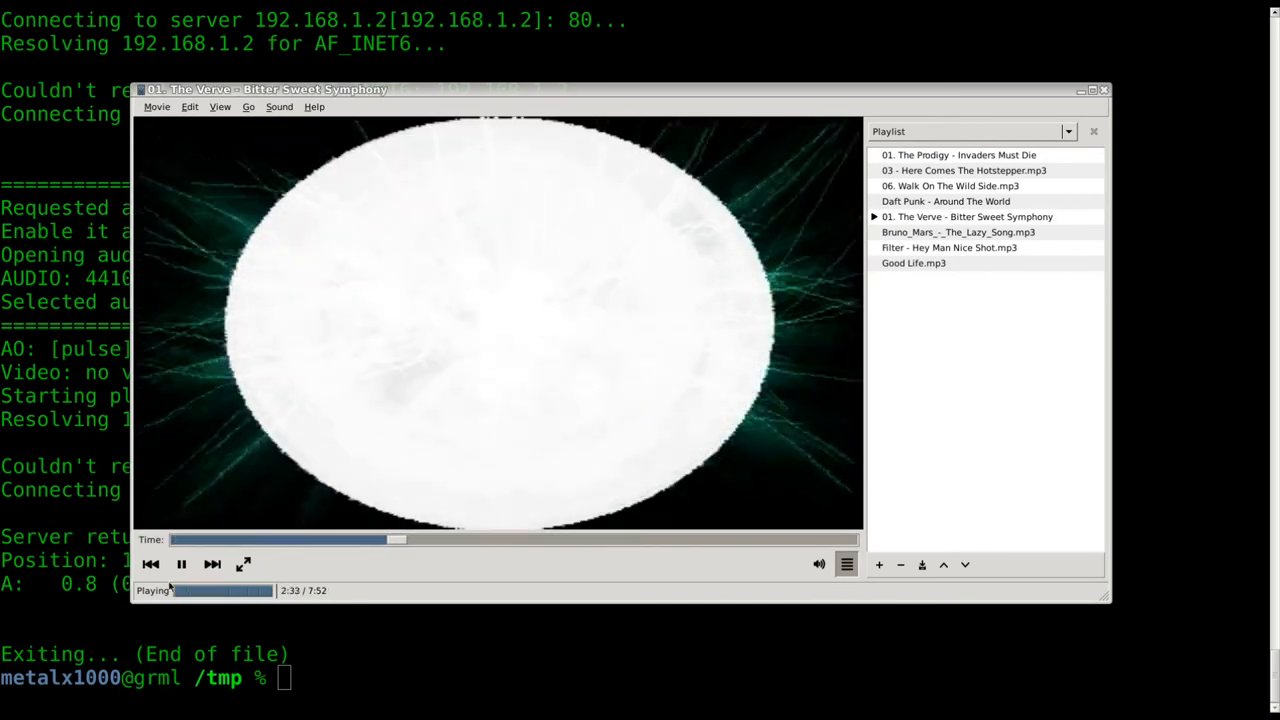
click(180, 564)
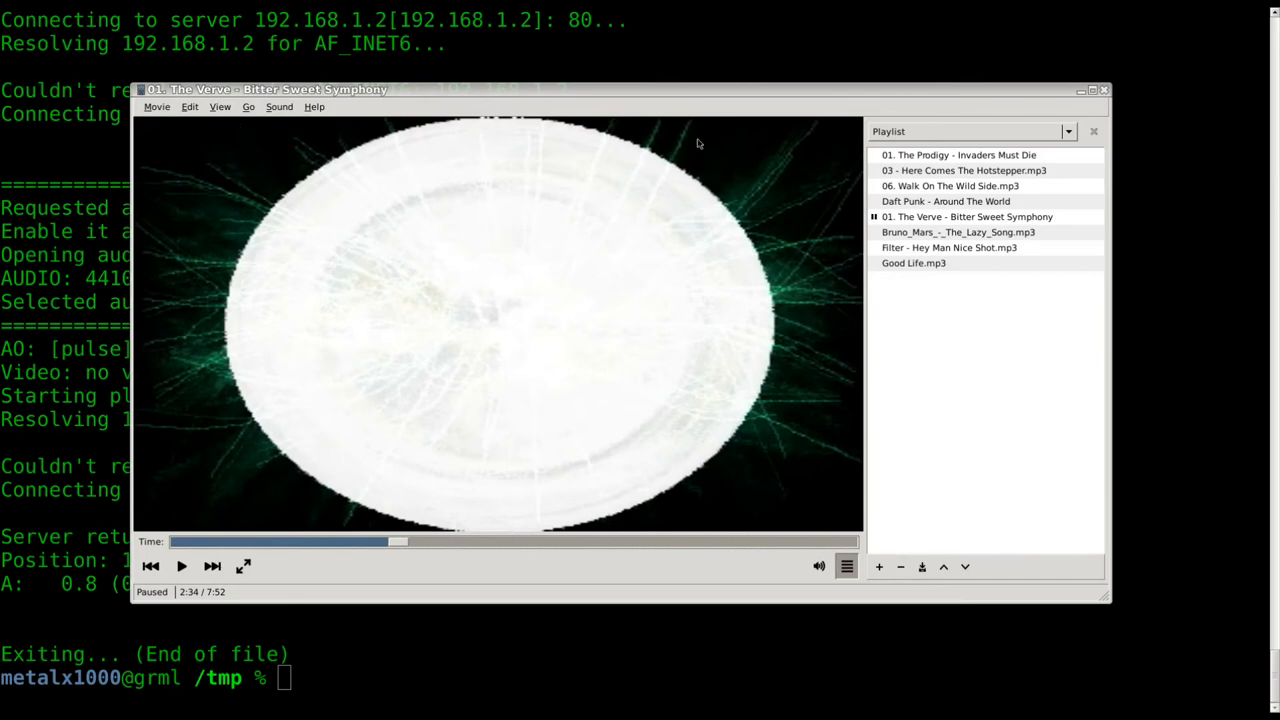
mouse_move(436, 236)
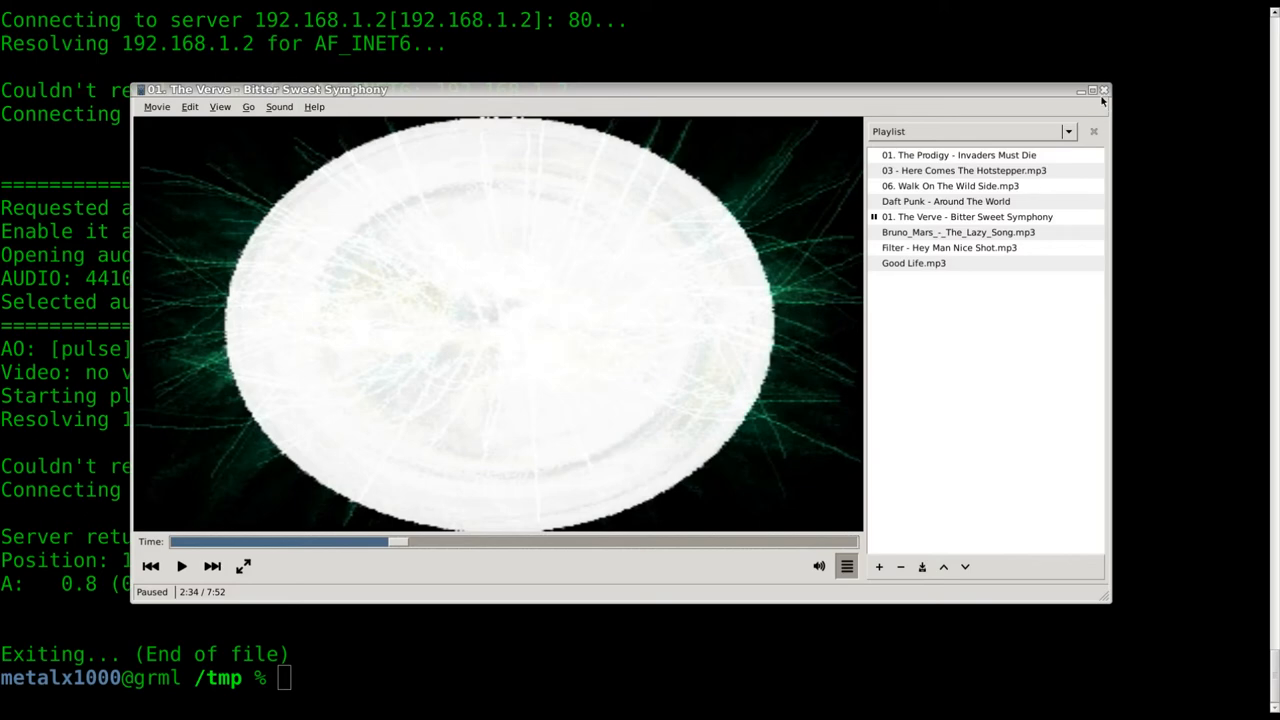
click(1104, 88)
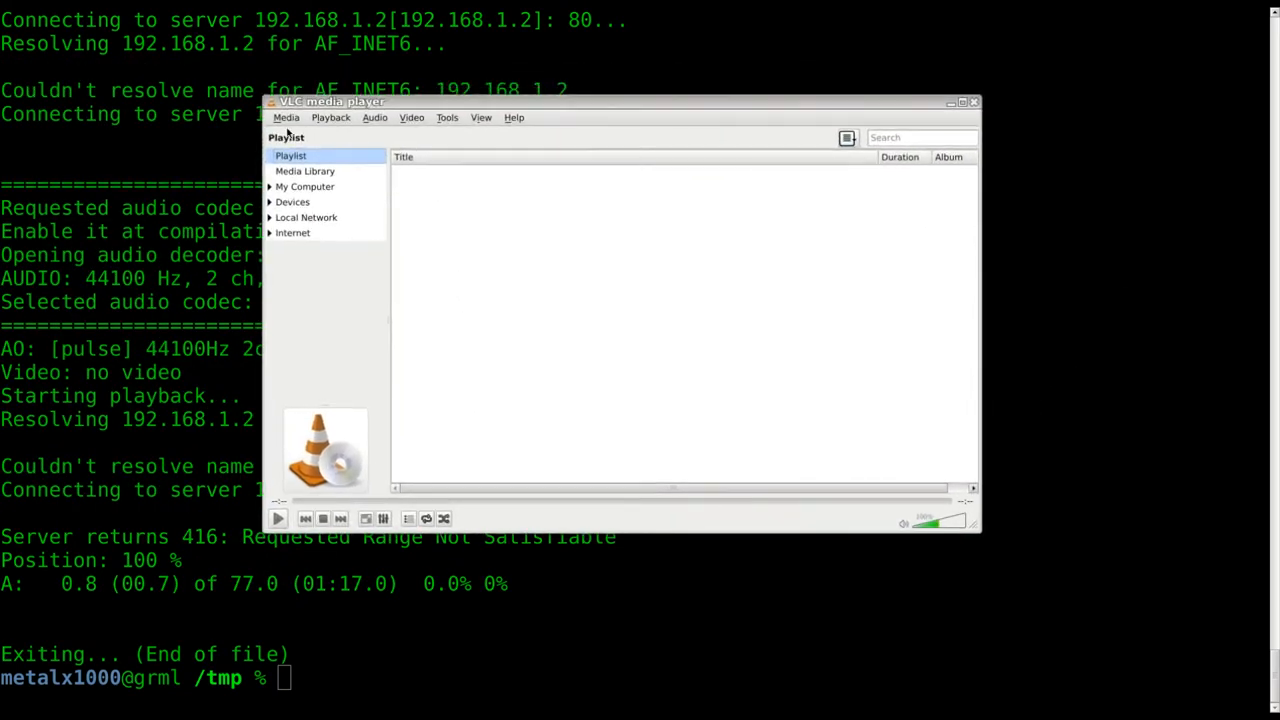
Step: Load music.m3u via Media > Open File so VLC's playlist fills with the eight tablet music URLs
click(286, 116)
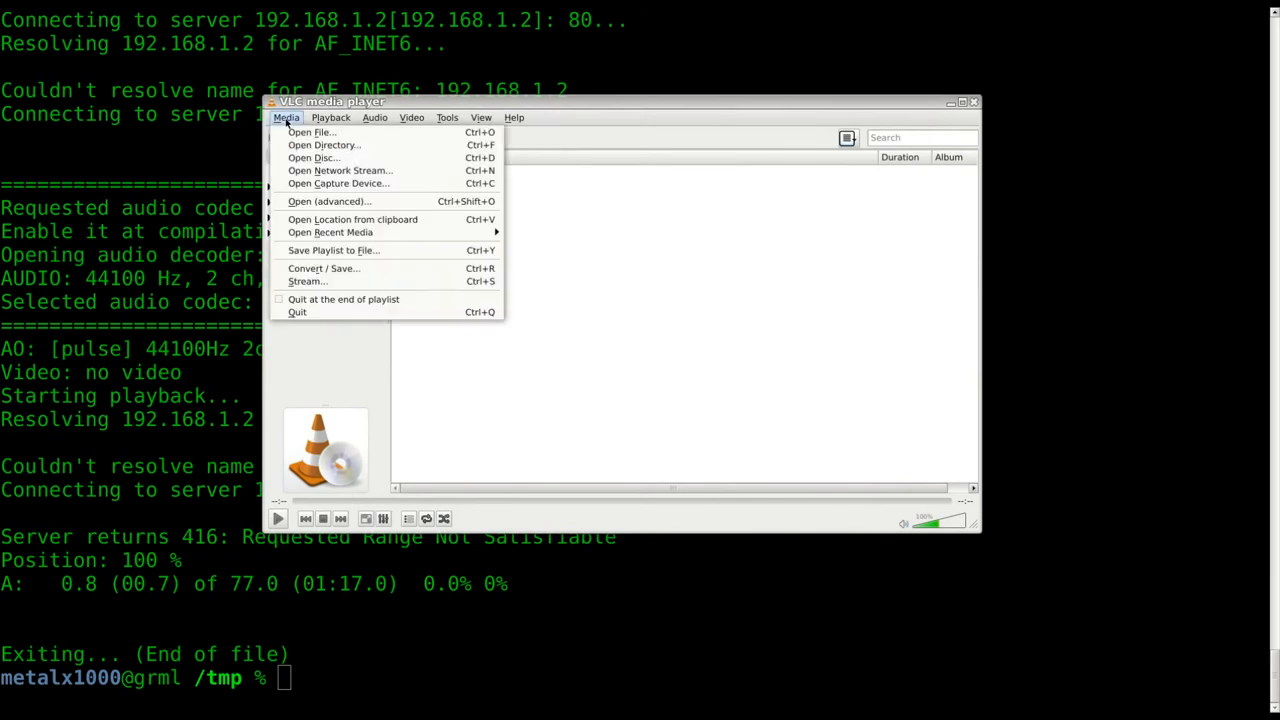
click(312, 132)
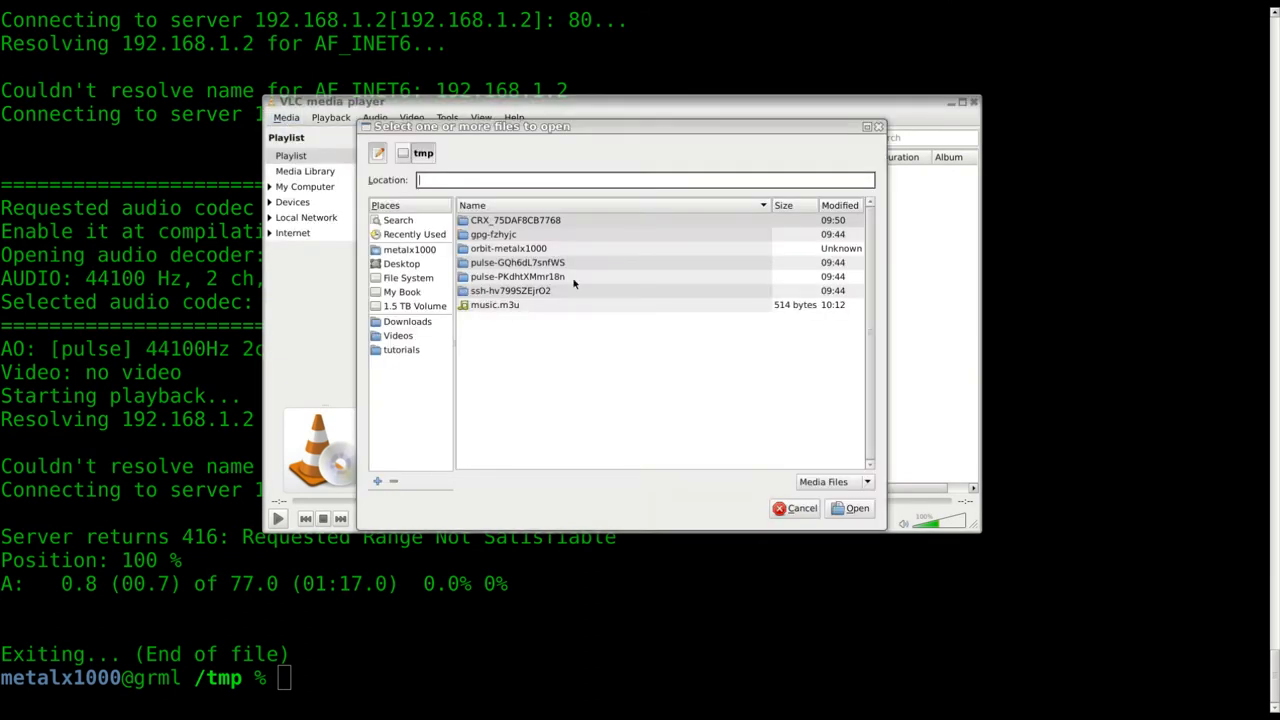
click(494, 304)
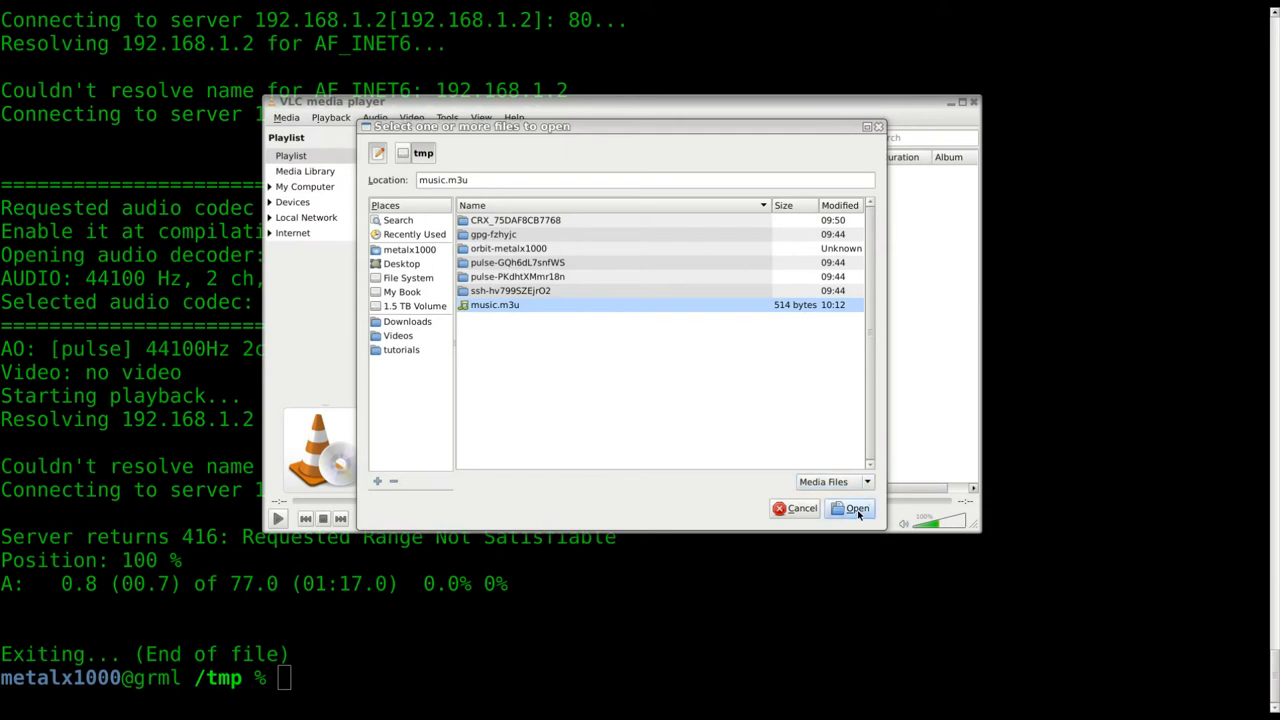
click(850, 508)
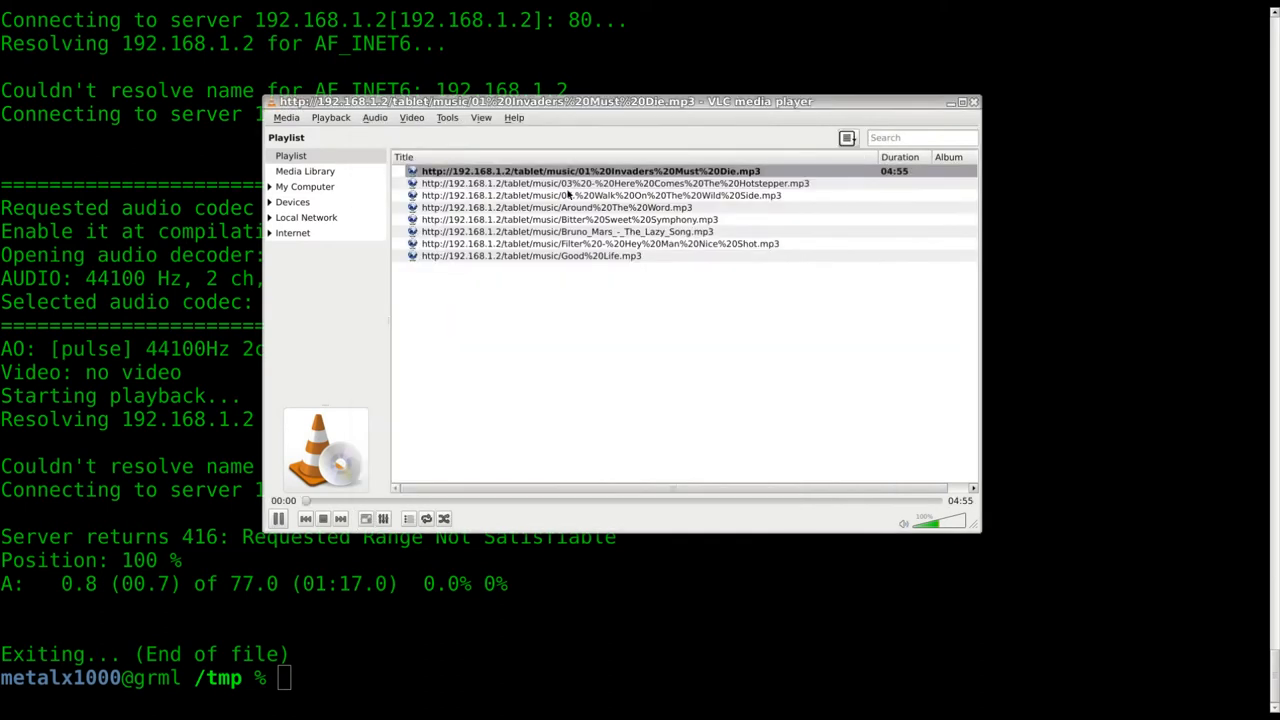
mouse_move(908, 236)
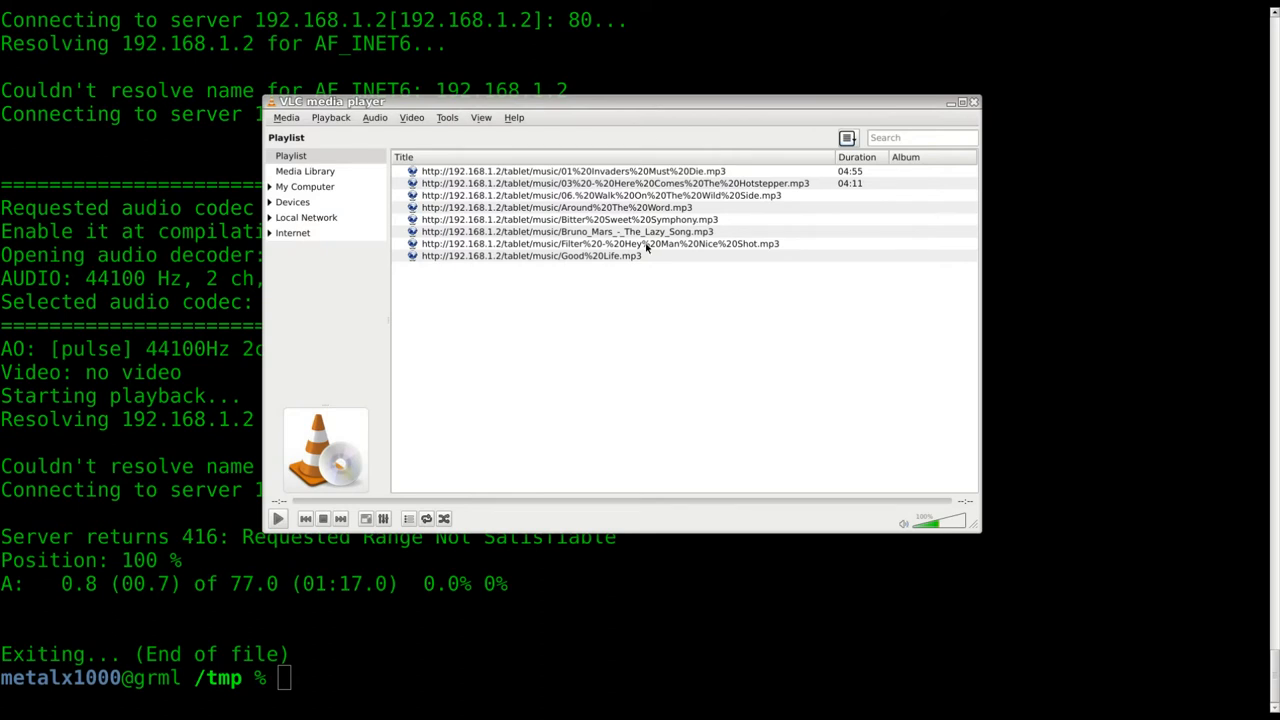
mouse_move(648, 252)
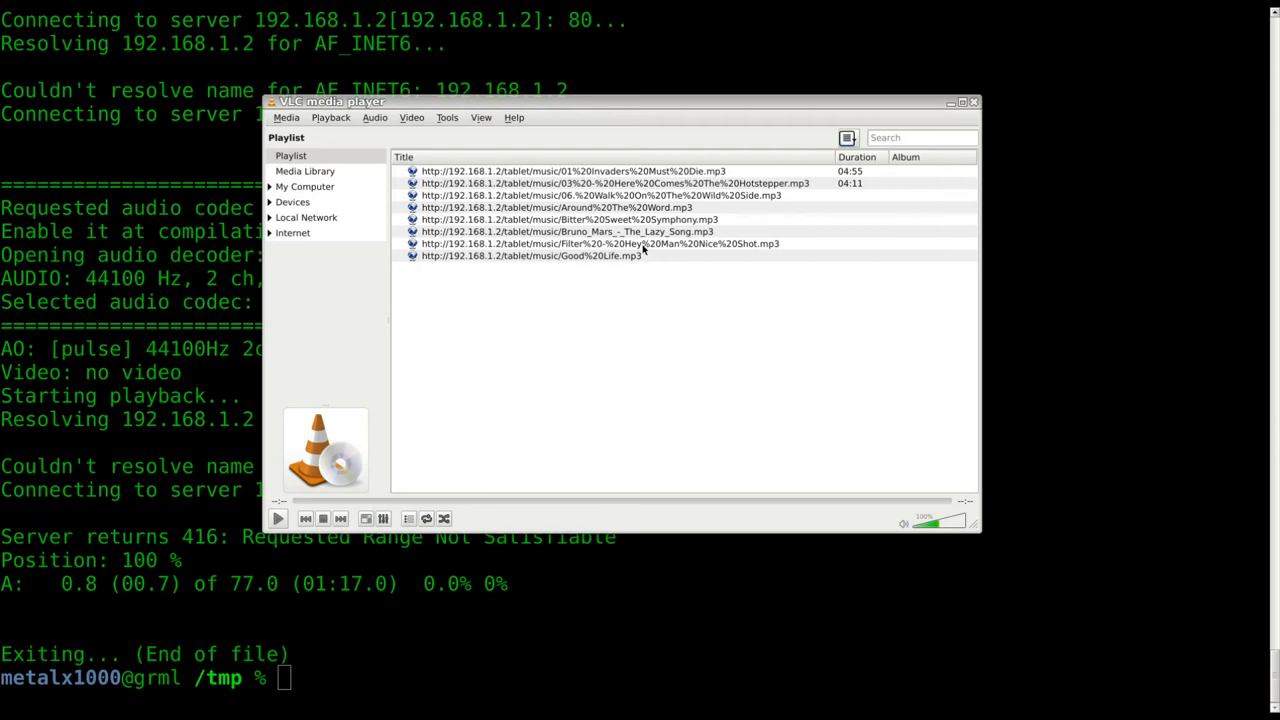
mouse_move(644, 250)
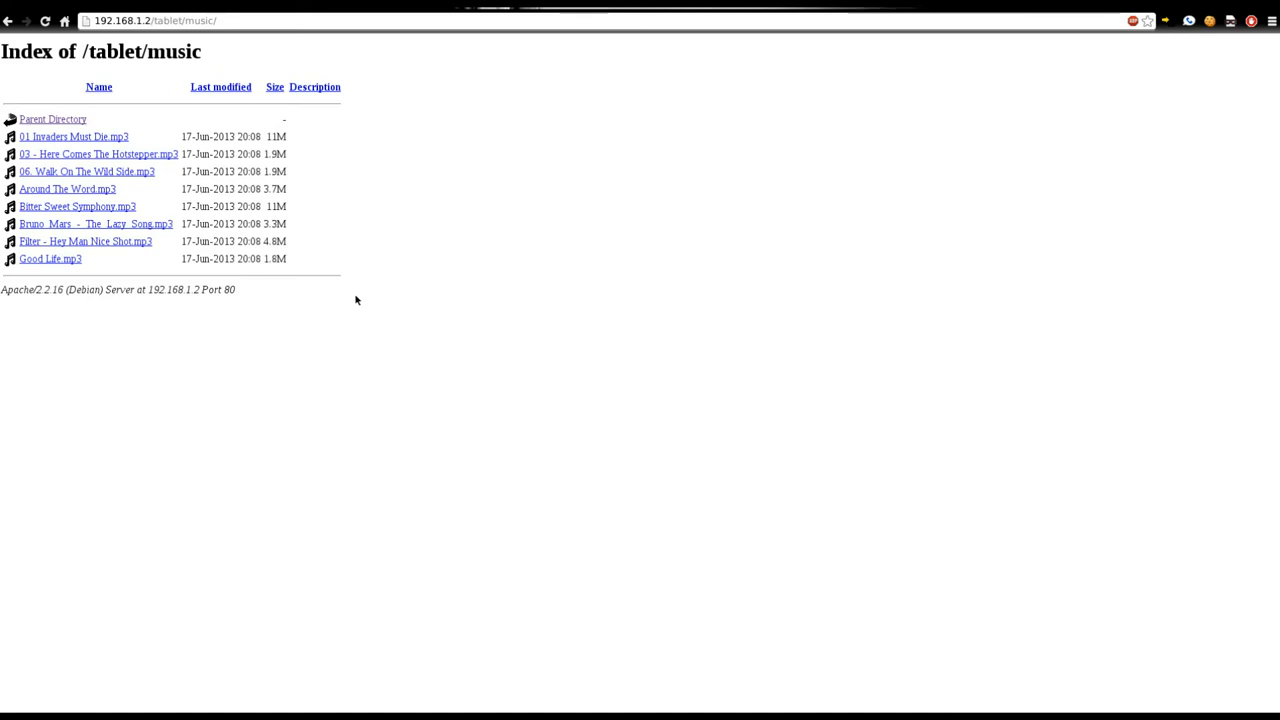
mouse_move(422, 326)
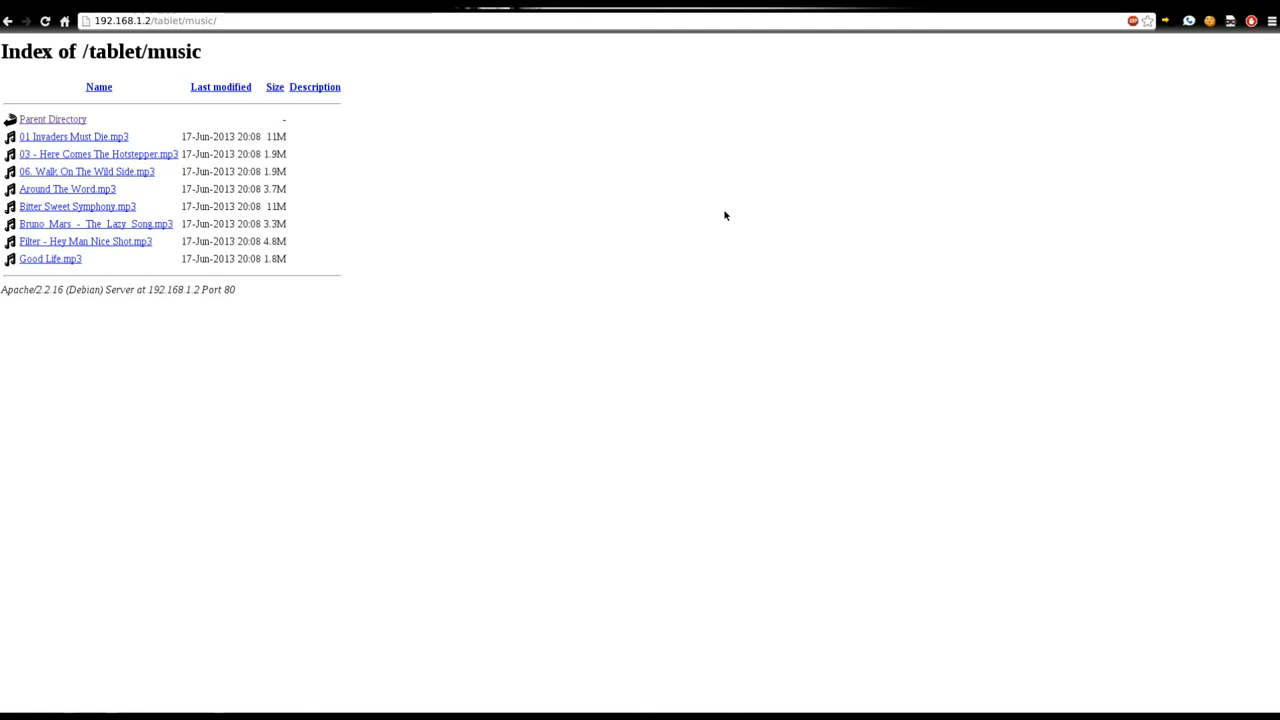
mouse_move(720, 216)
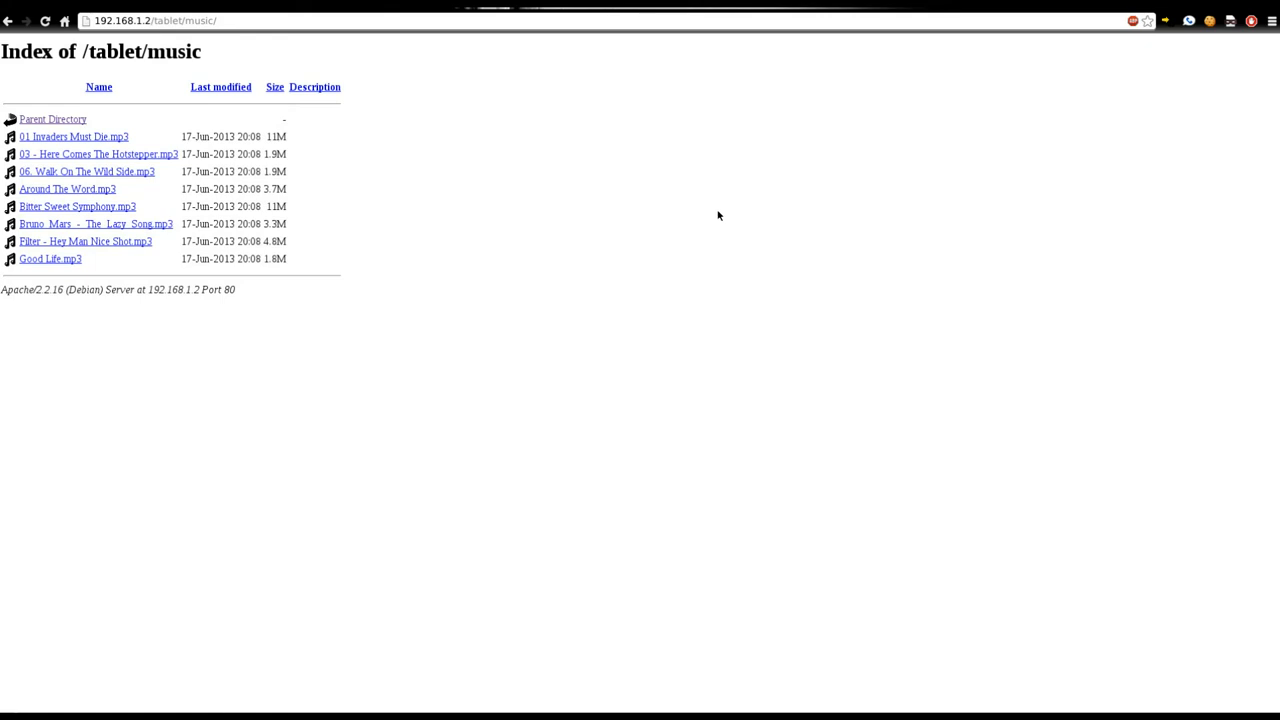
mouse_move(608, 198)
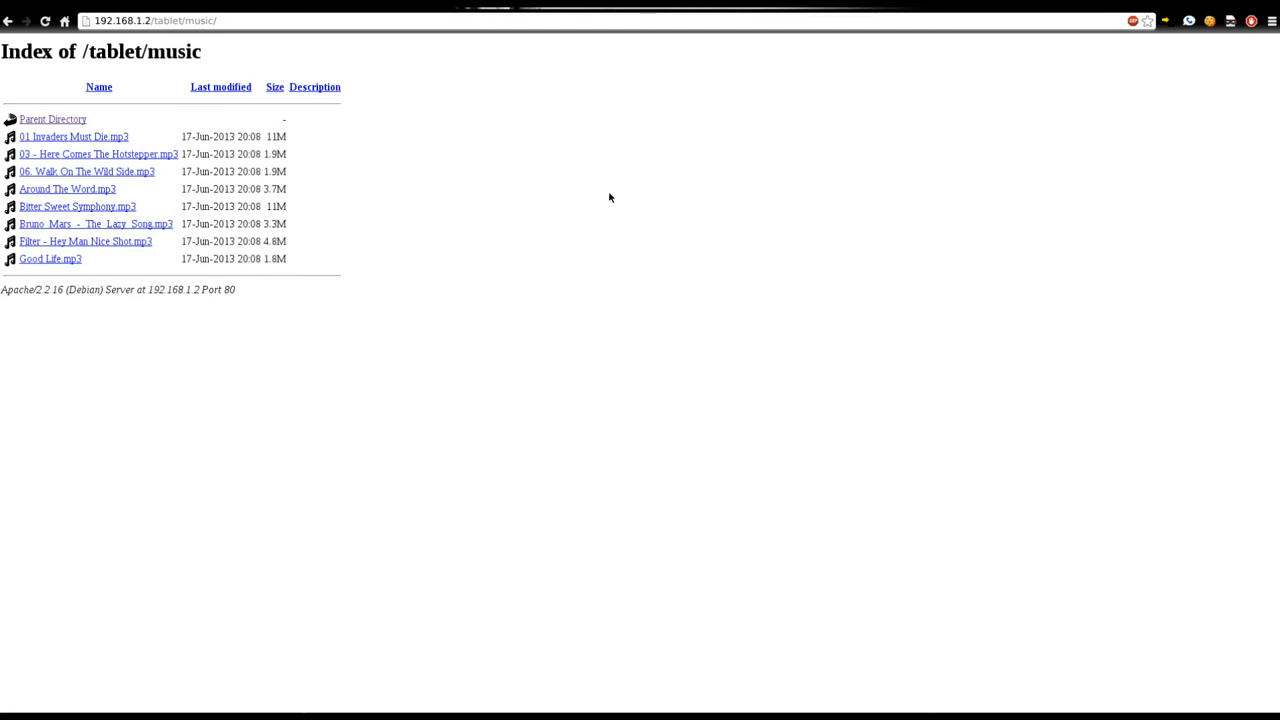